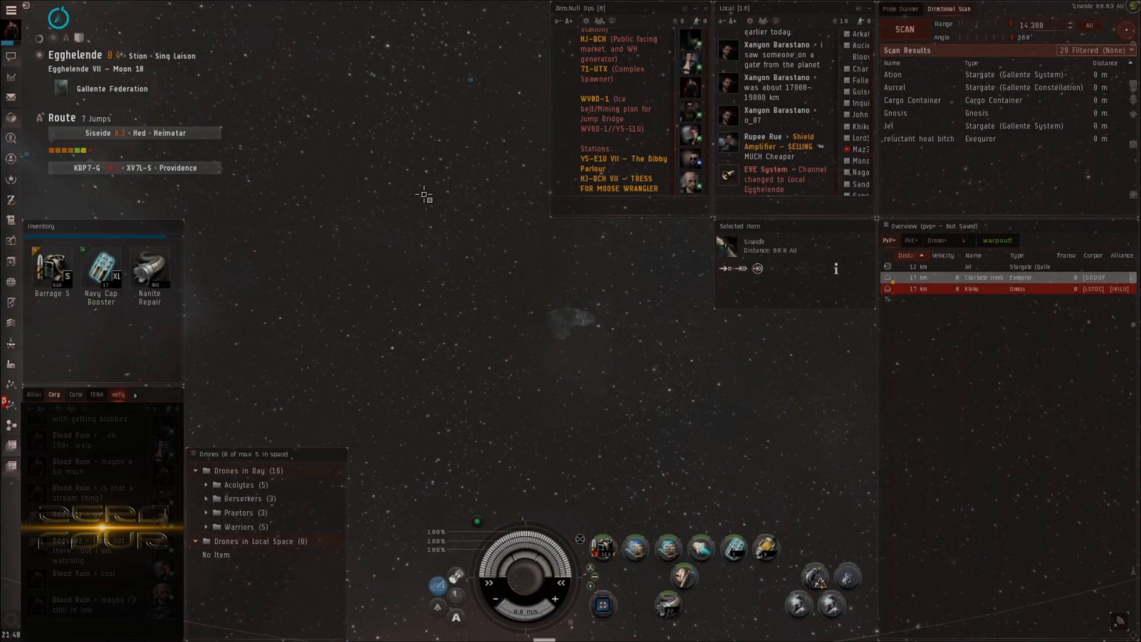
Lock the hostile Gnosis from the overview and send five heavy drones to engage it
click(983, 278)
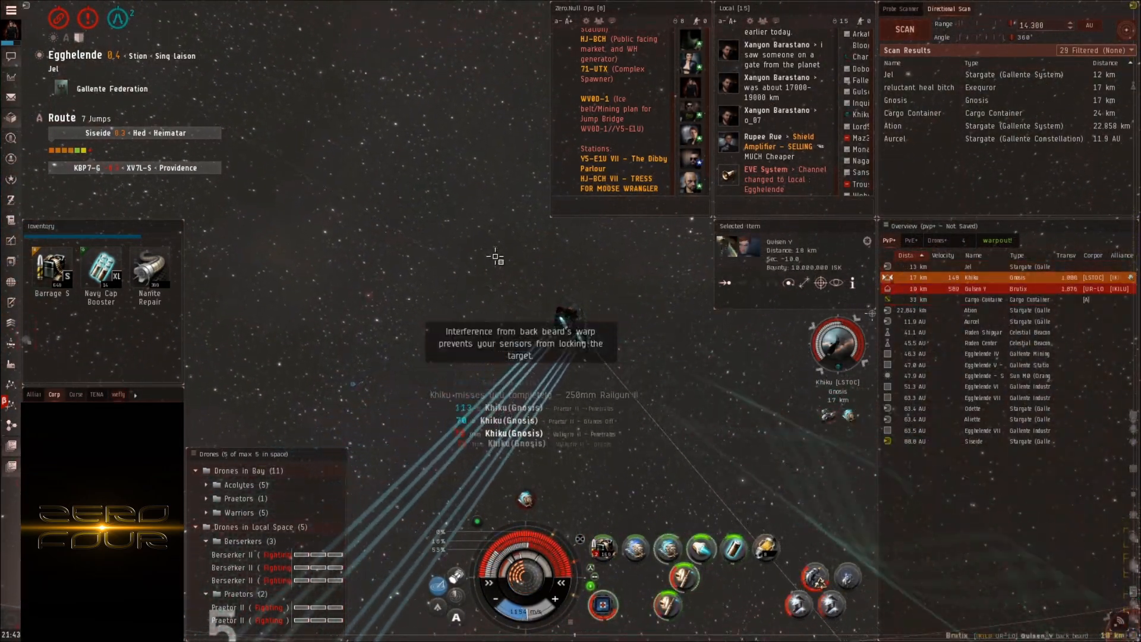
Recall drones, warp off and jump the route to Kourmonen with the four-member fleet
scroll(down, 3)
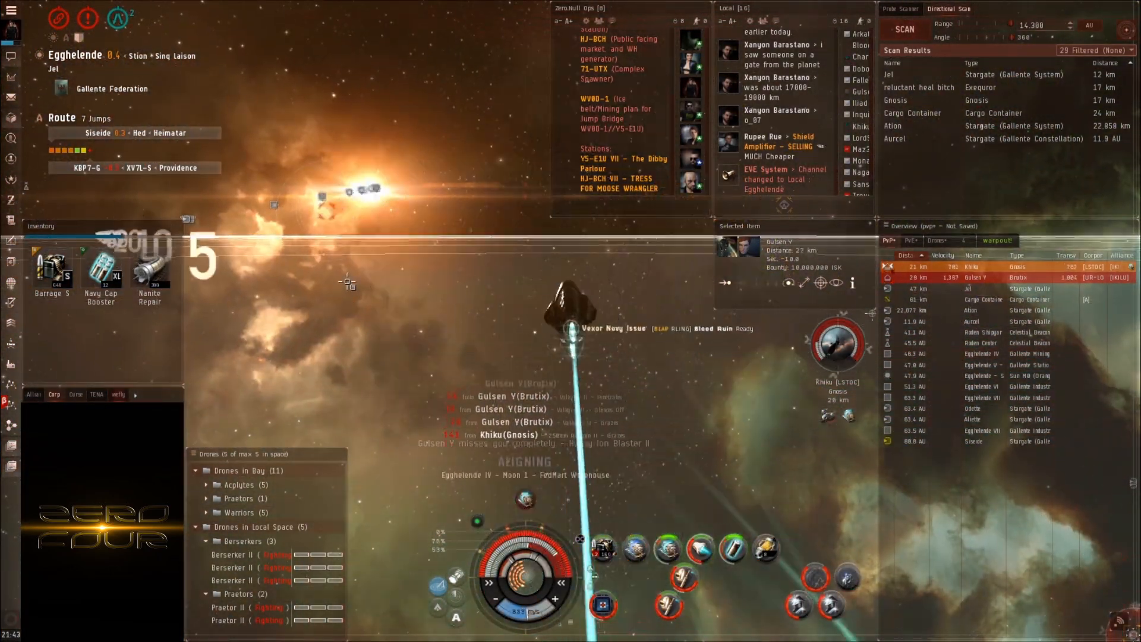
click(101, 272)
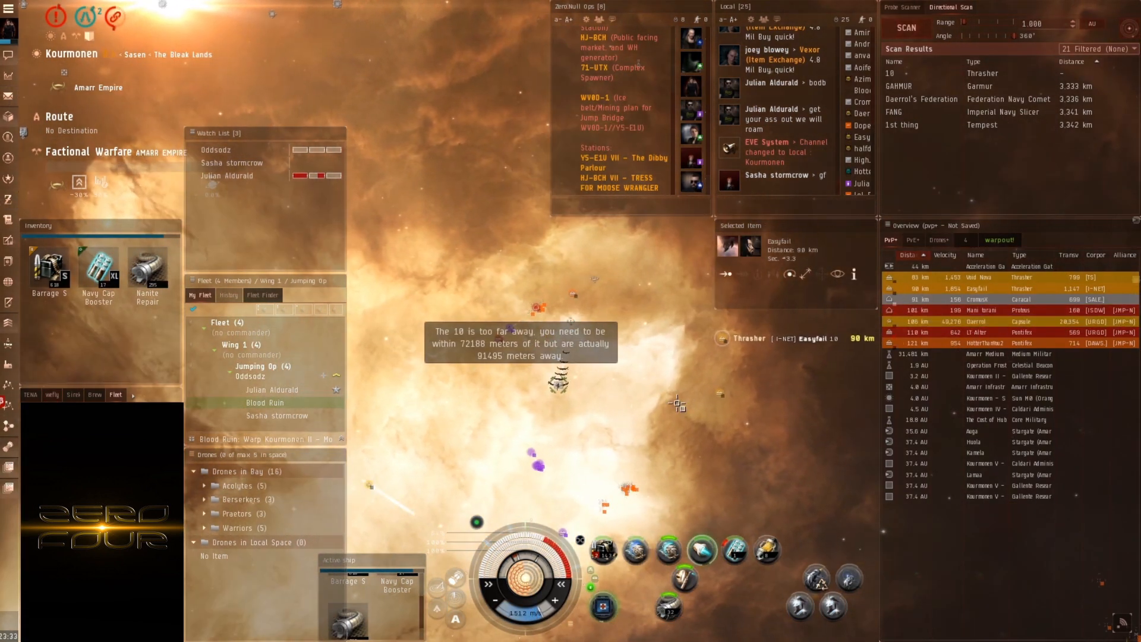
Lock the hostile Pontifex, set five drones on it and bring up its target actions
click(980, 277)
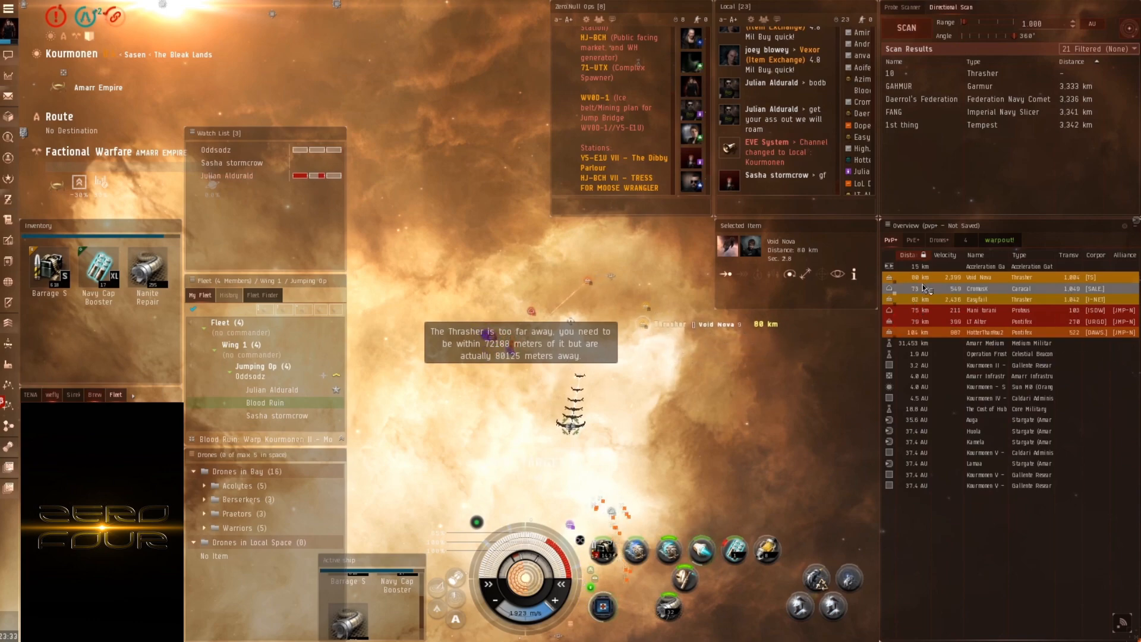
click(979, 278)
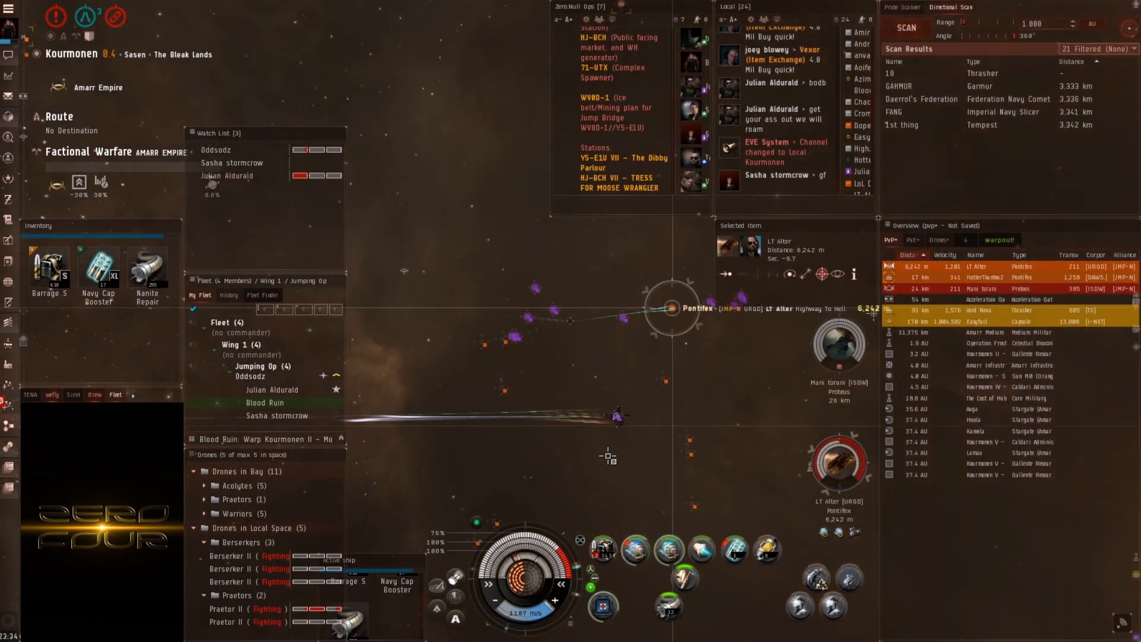
right_click(839, 464)
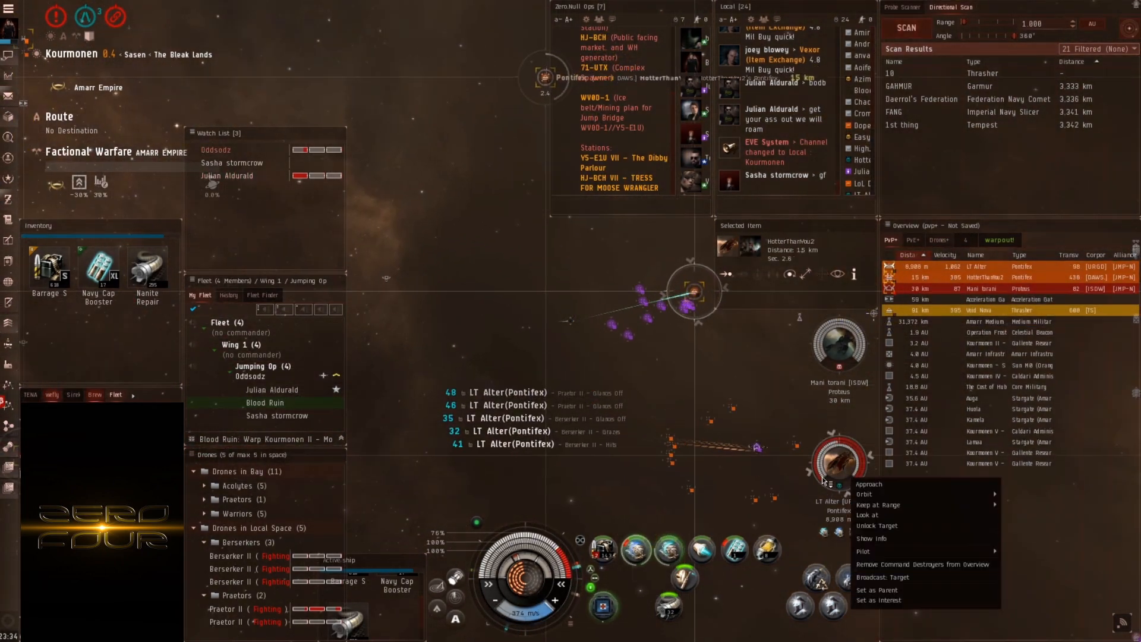